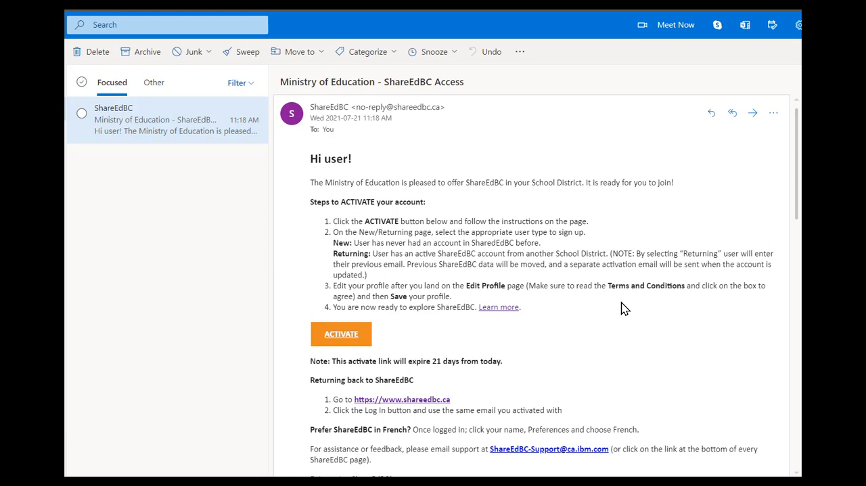
mouse_move(259, 138)
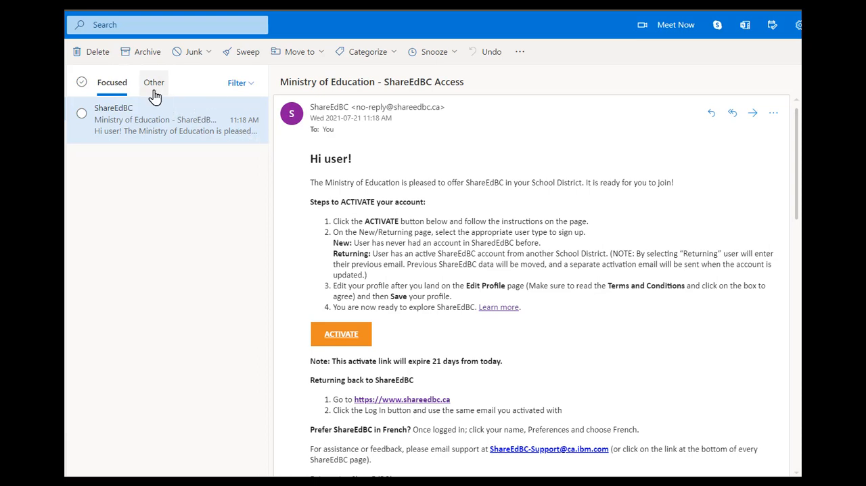
mouse_move(196, 66)
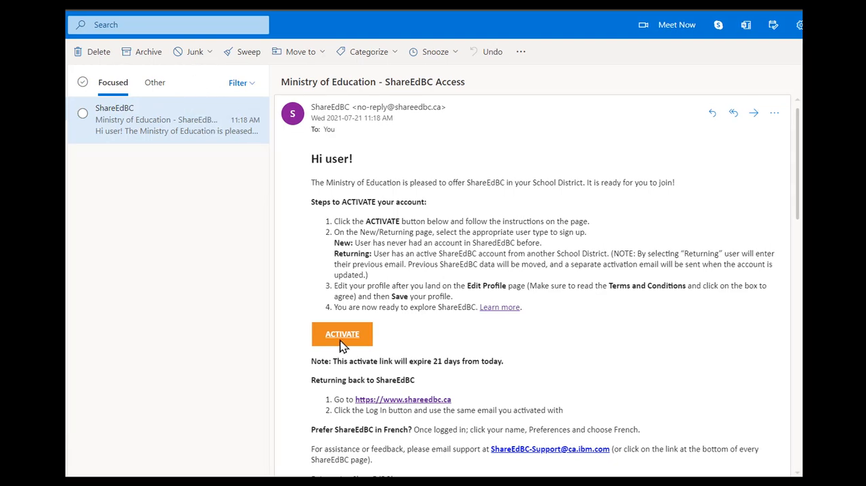
Follow the orange ACTIVATE link in the ShareEdBC Access email.
click(341, 333)
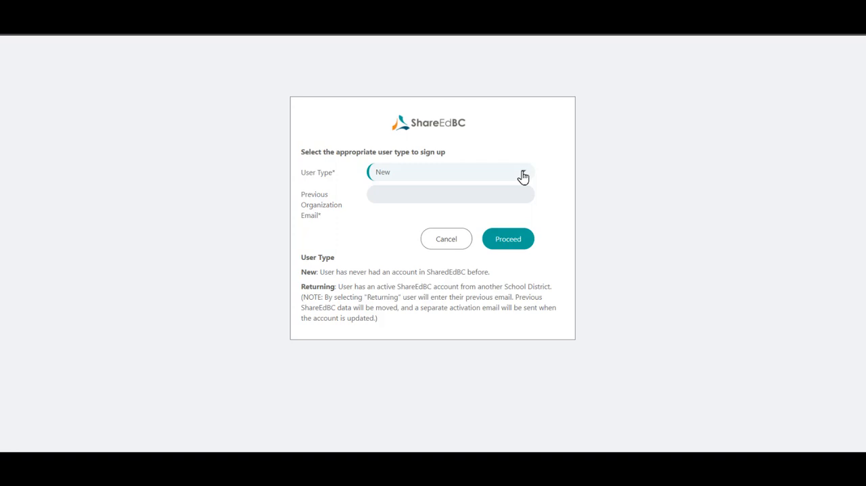
Choose Returning as user type with the saved previous organization email and Proceed.
click(521, 172)
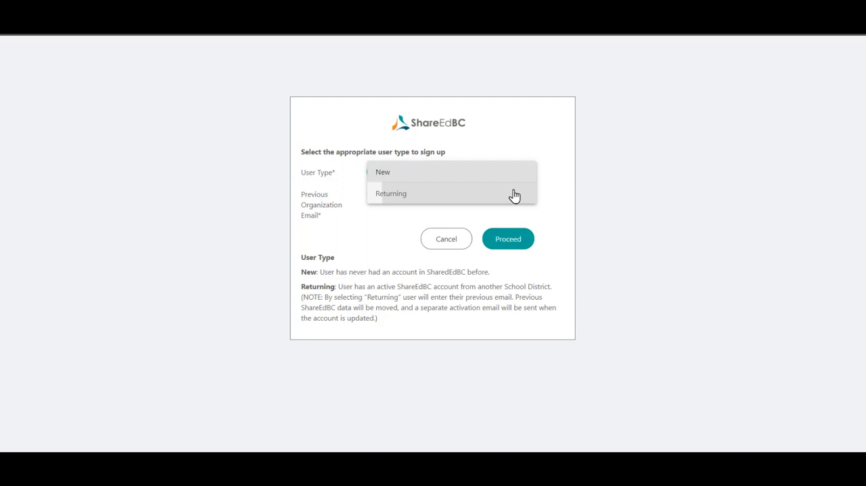
click(391, 192)
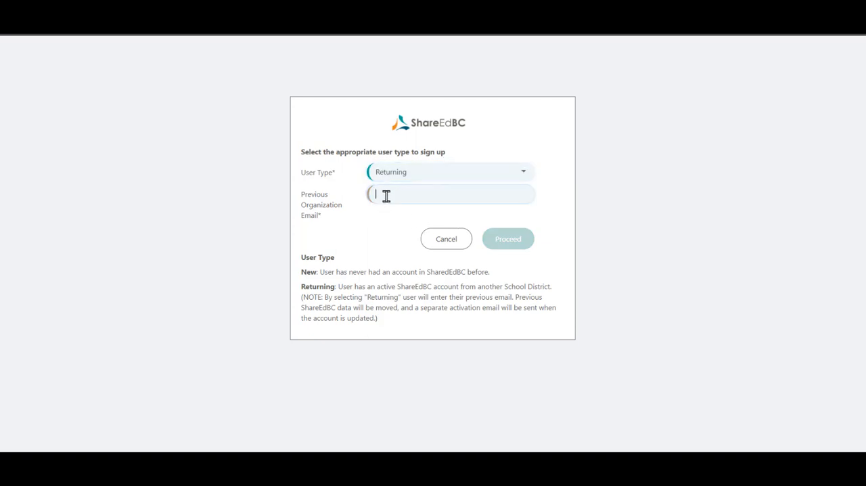
click(449, 195)
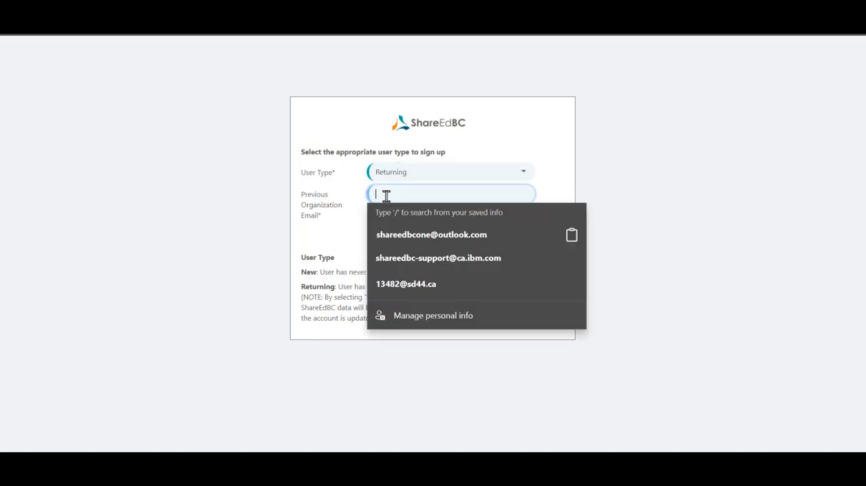
click(430, 234)
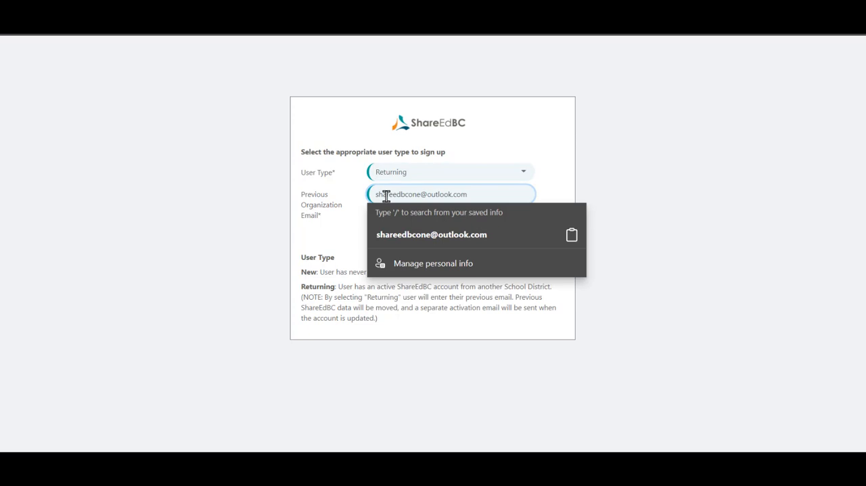
mouse_move(565, 194)
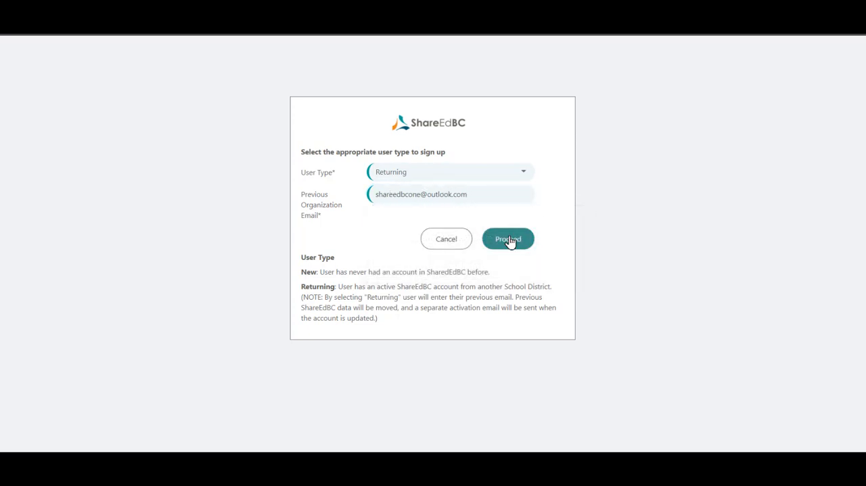
click(508, 238)
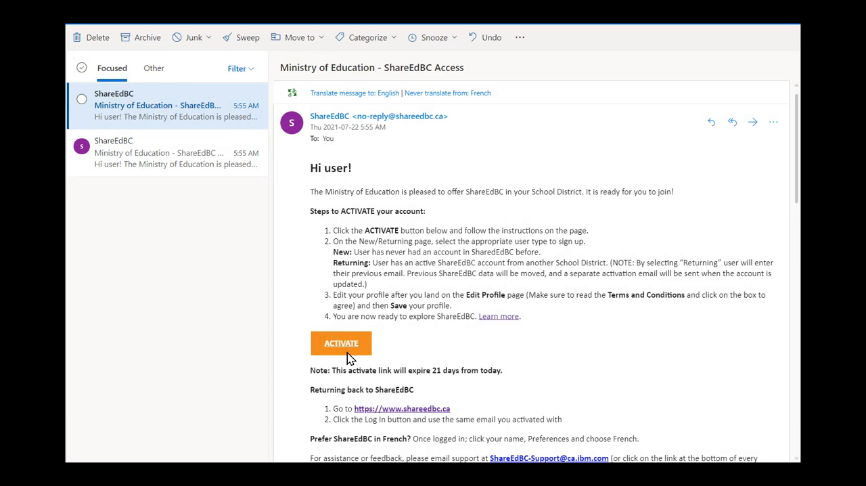
Follow the ACTIVATE link in the newest ShareEdBC Access email.
click(341, 344)
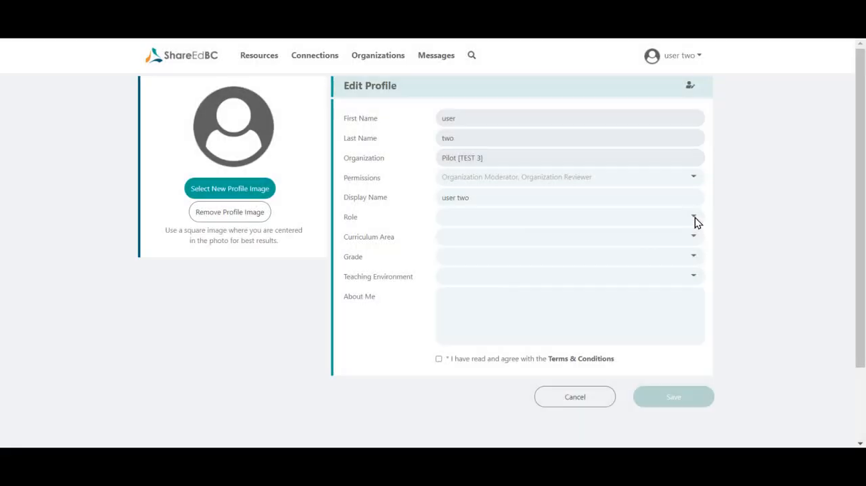
Fill the profile with Role Teacher, Arts Education, Grade 4 and Elementary environment.
click(692, 217)
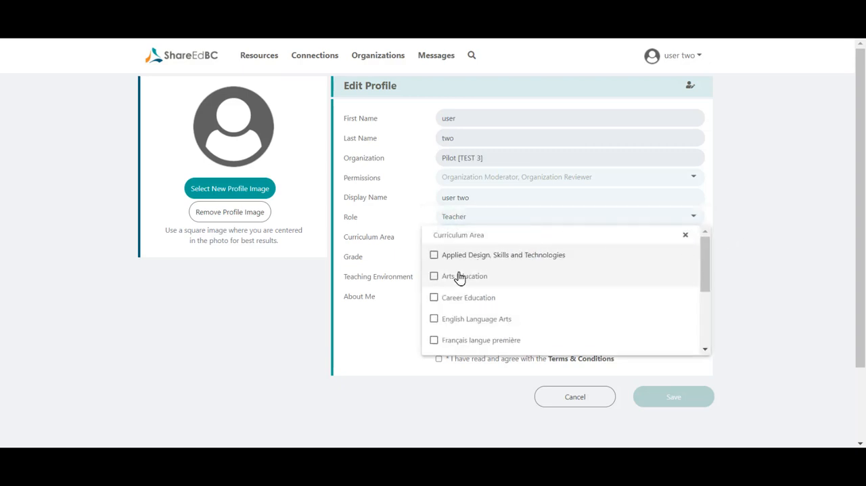
click(433, 275)
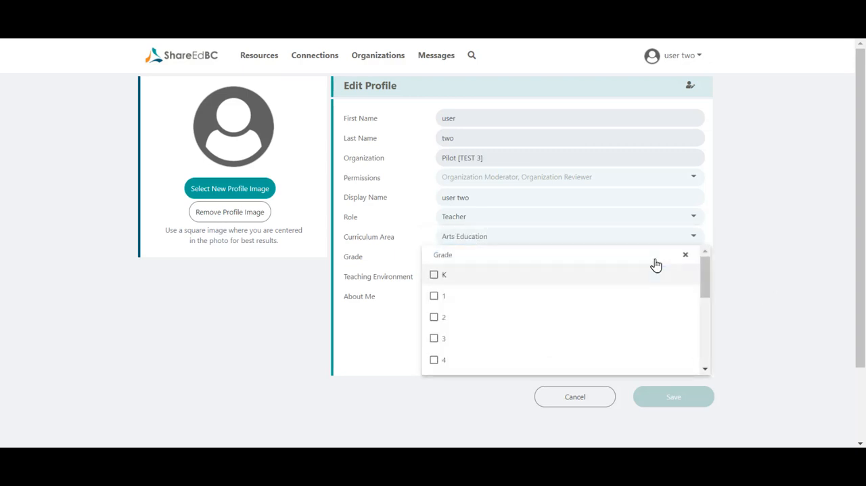
mouse_move(438, 360)
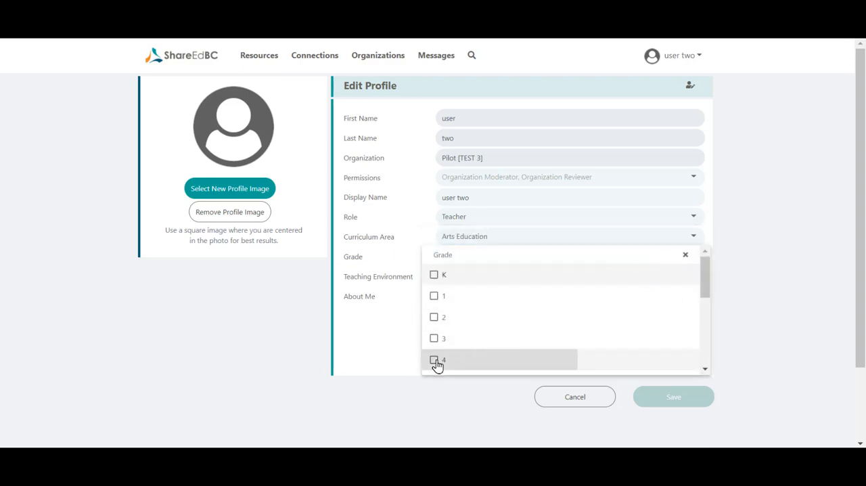
click(433, 360)
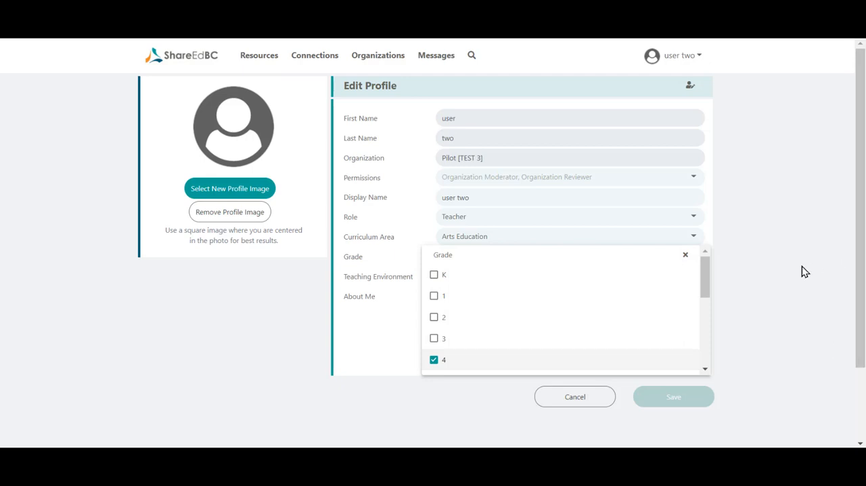
click(685, 254)
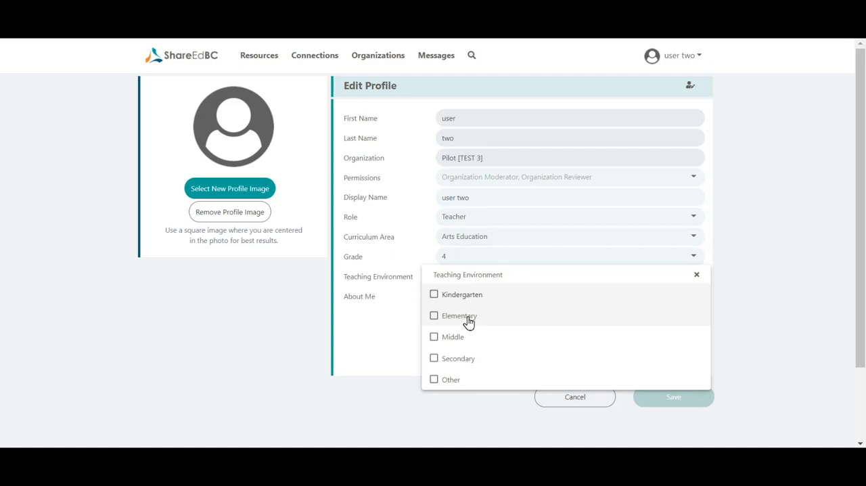
click(433, 315)
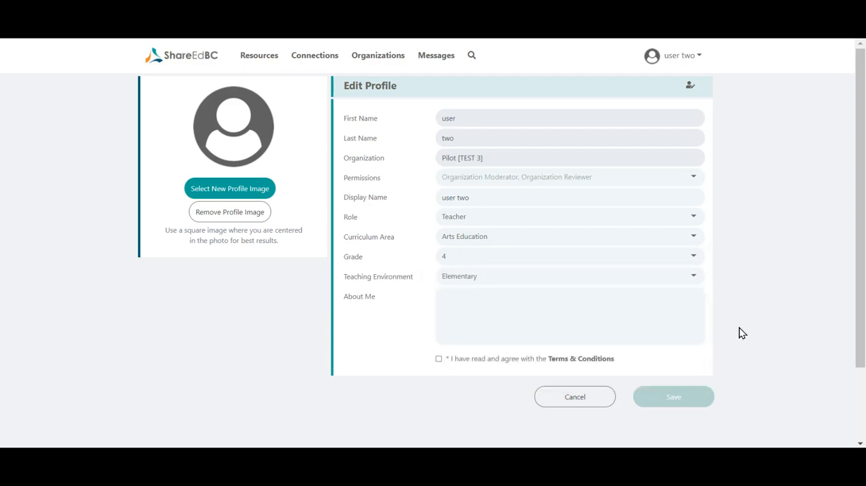
mouse_move(581, 358)
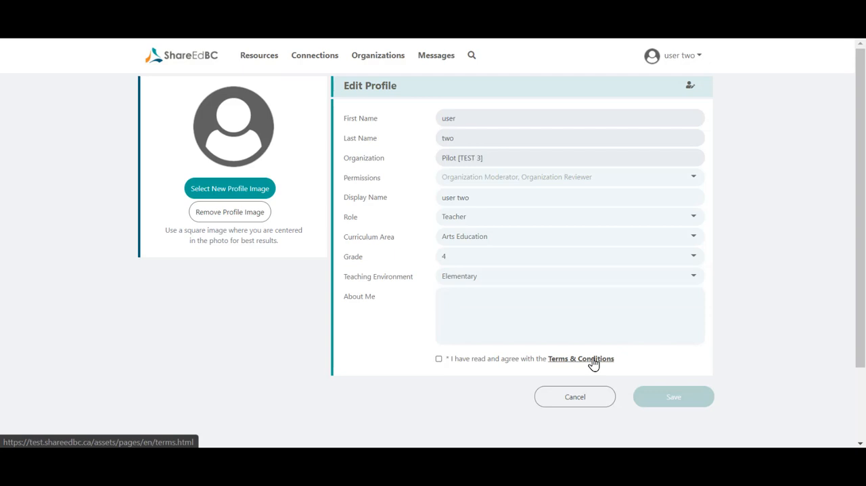
Tick the Terms & Conditions agreement and save the profile.
click(438, 358)
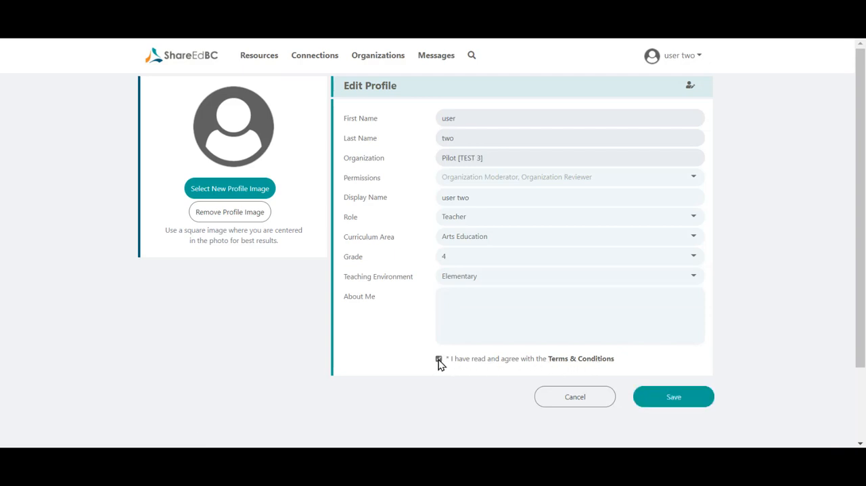
click(438, 359)
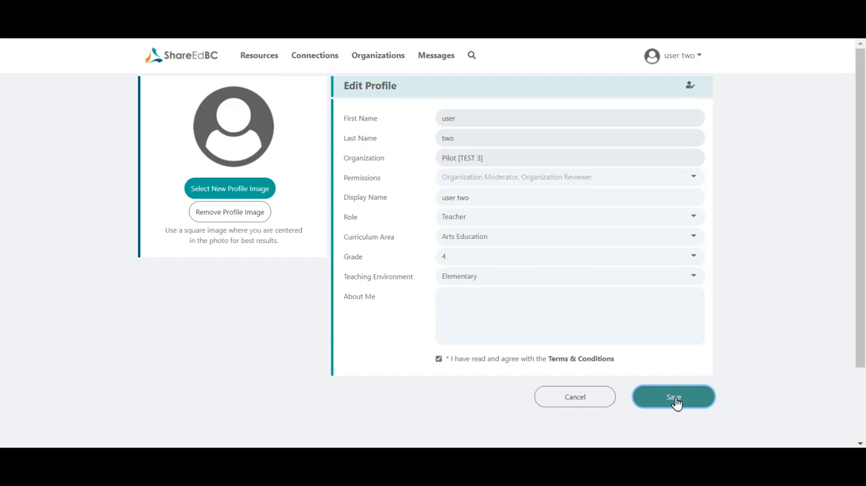
click(672, 396)
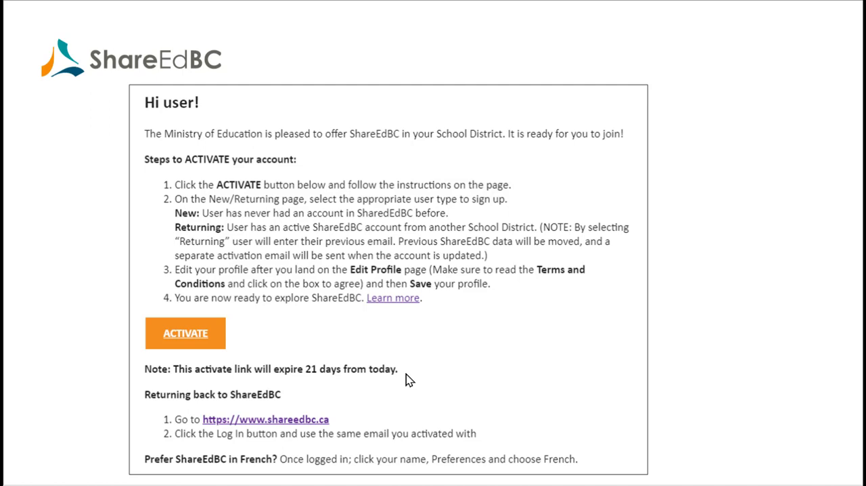
mouse_move(395, 386)
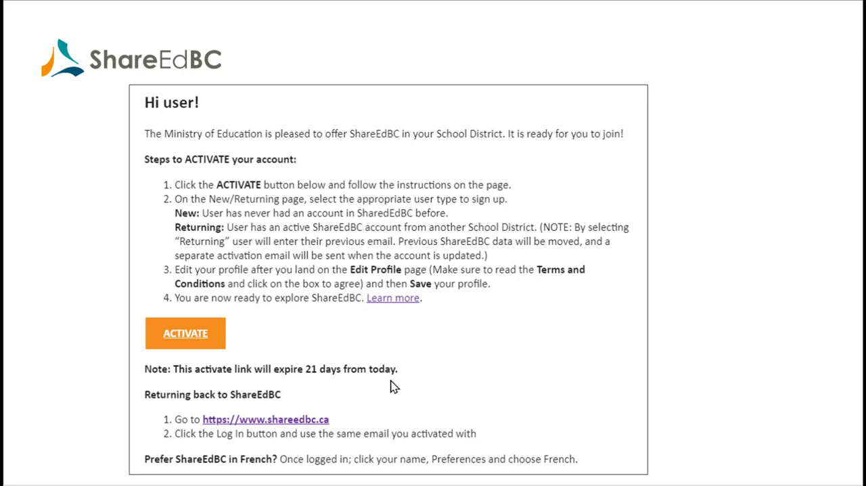
mouse_move(390, 384)
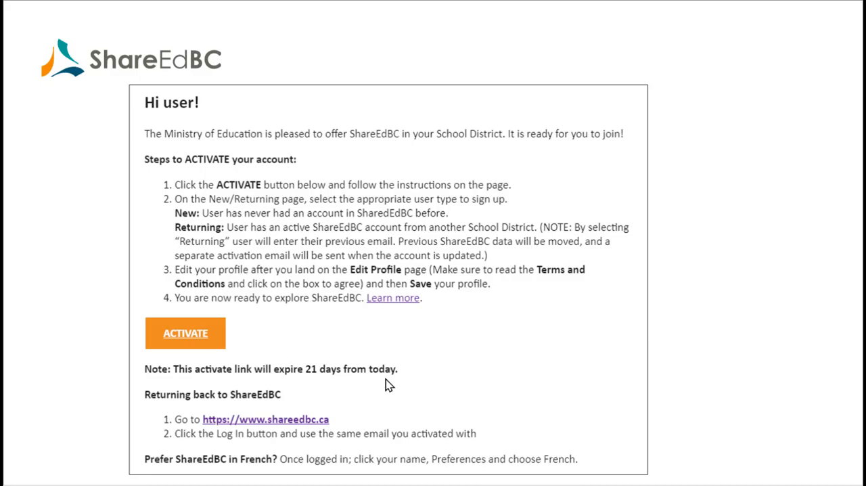